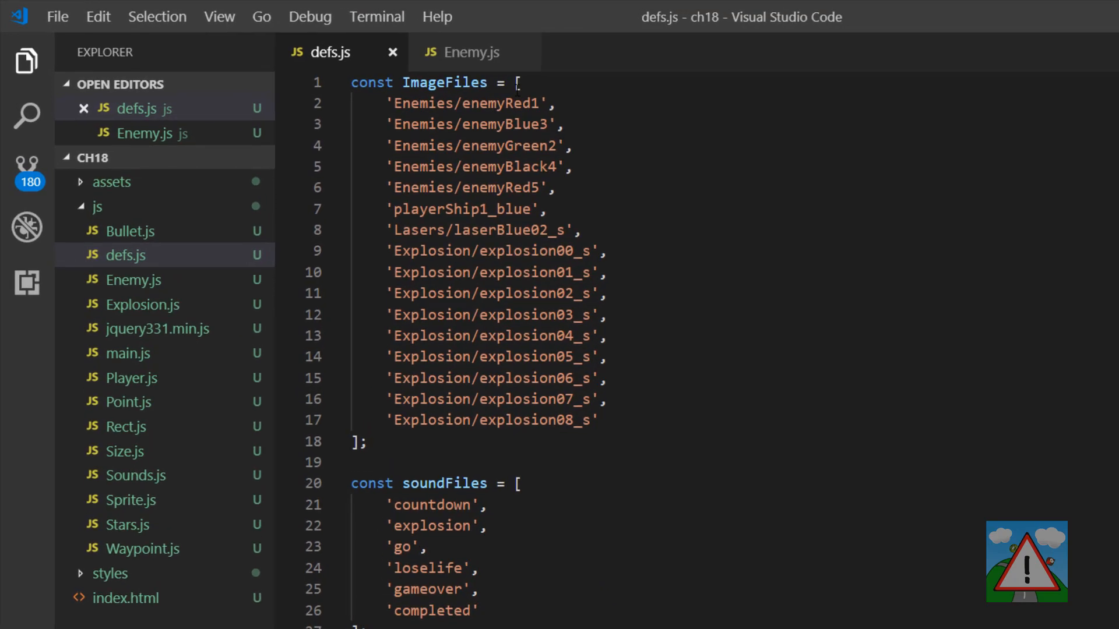
{"action": "mouse_move", "coordinate": [683, 138]}
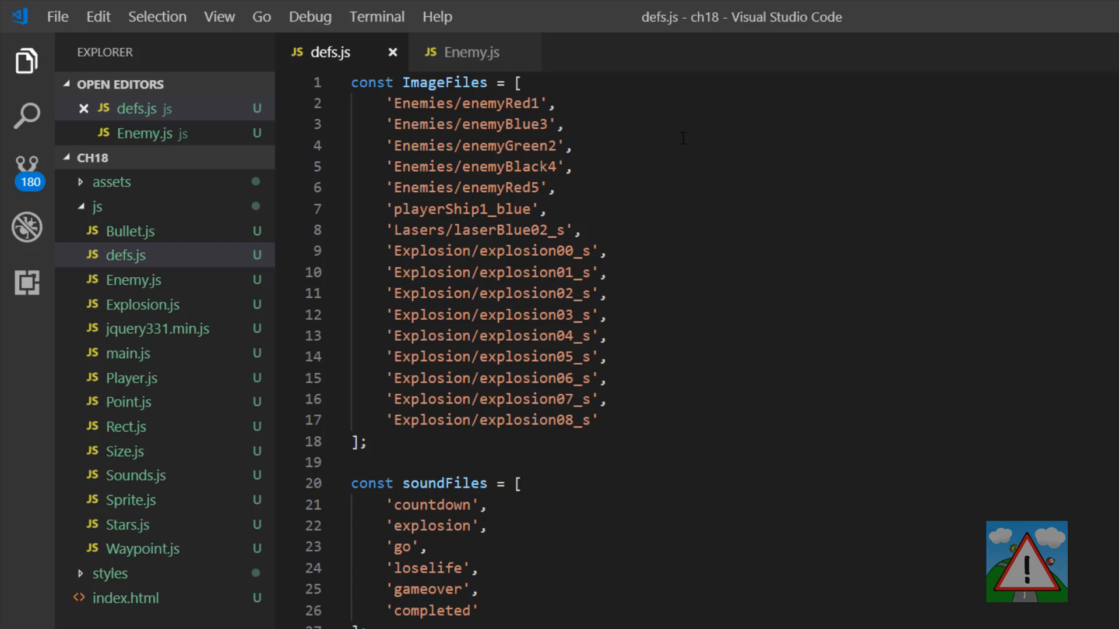
Step: Highlight the enemyRed1–enemyBlack4 image entries and read down through the rest of defs.js
{"action": "left_click_drag", "start_coordinate": [390, 125], "coordinate": [574, 146]}
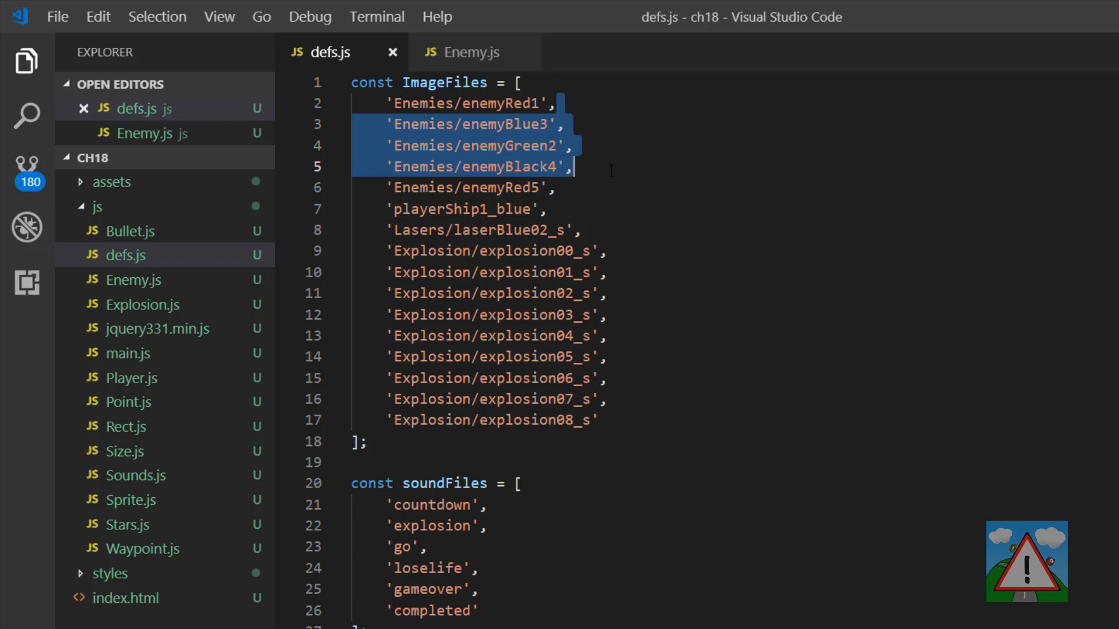
{"action": "scroll", "scroll_direction": "down", "scroll_amount": 3}
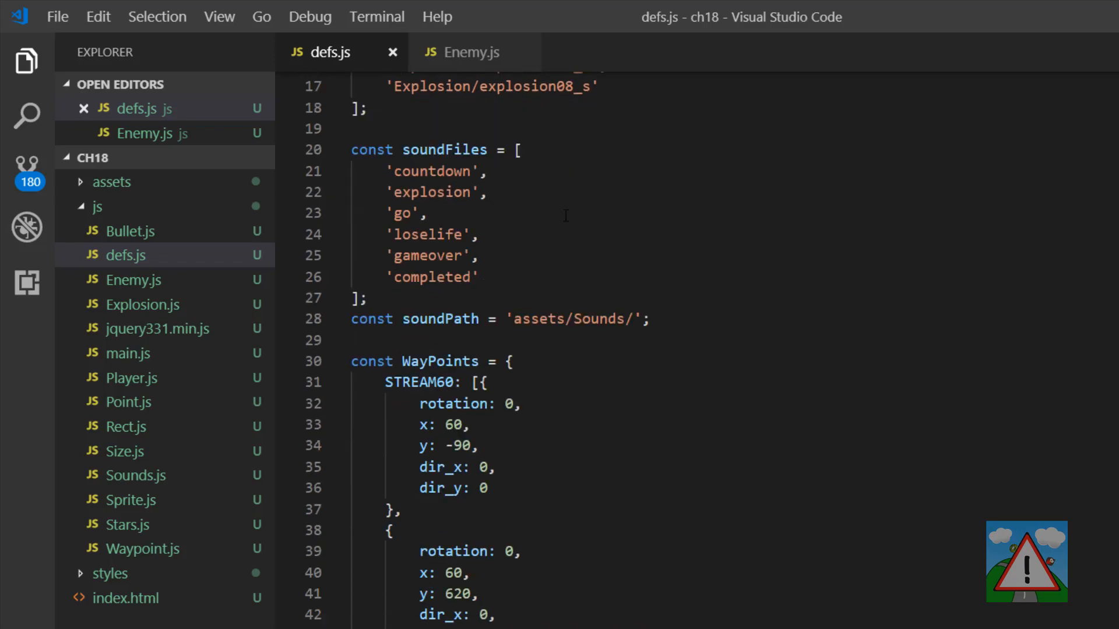
{"action": "scroll", "scroll_direction": "down", "scroll_amount": 3}
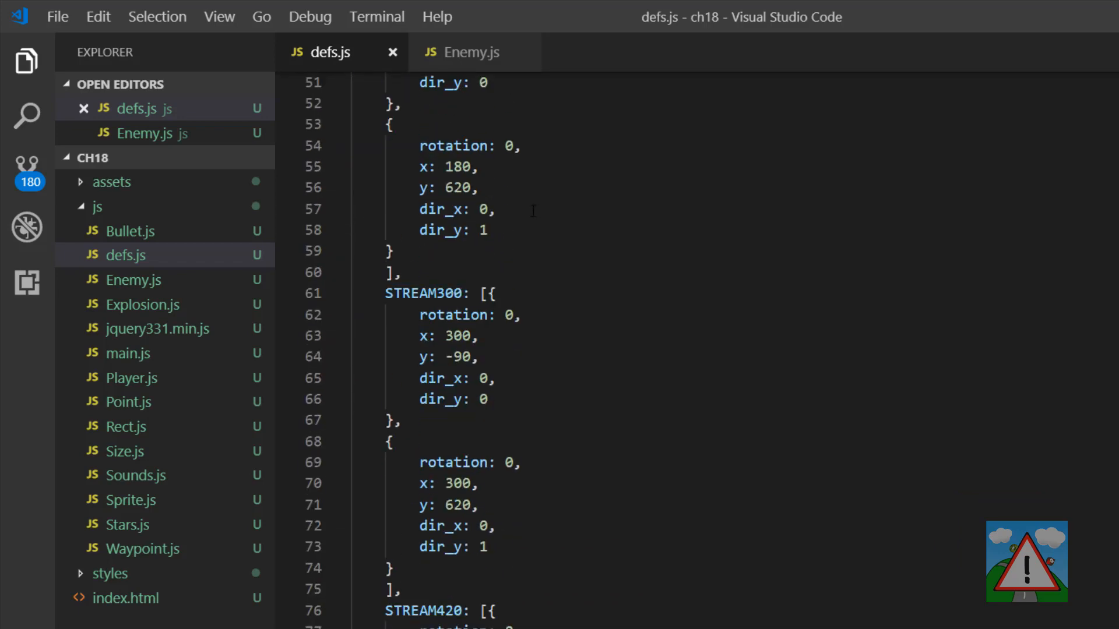
{"action": "scroll", "scroll_direction": "down", "scroll_amount": 3}
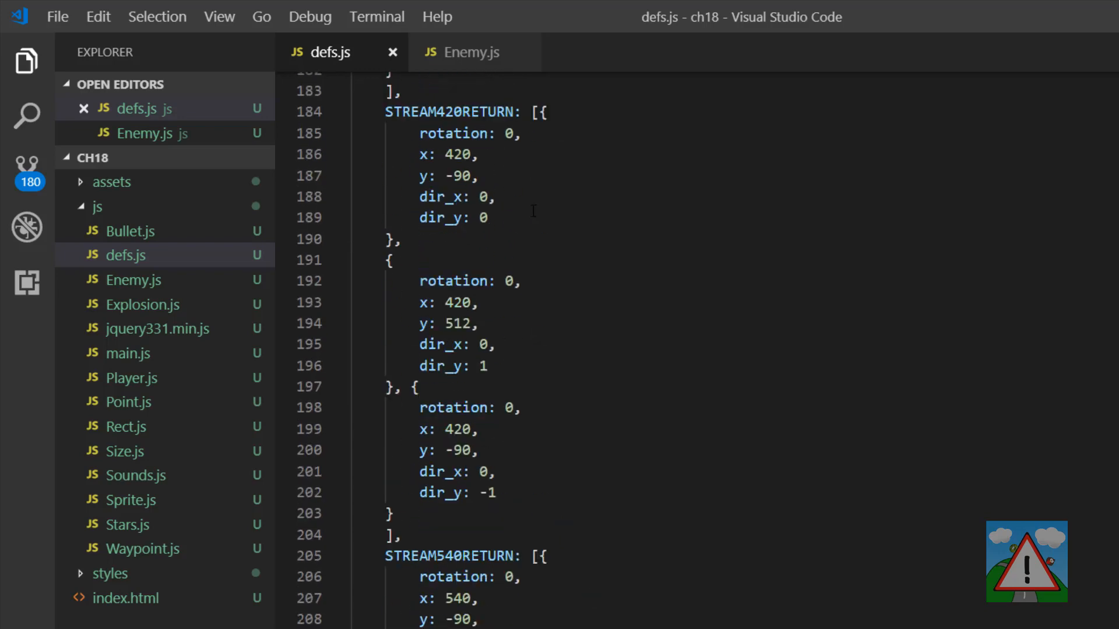
{"action": "scroll", "scroll_direction": "down", "scroll_amount": 3}
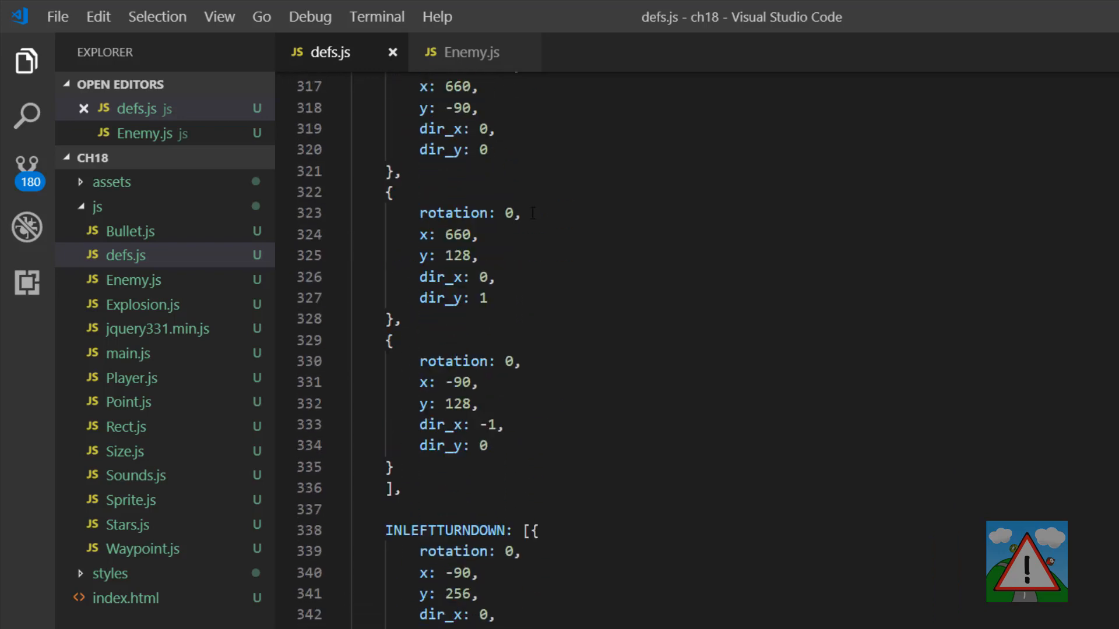
{"action": "scroll", "scroll_direction": "down", "scroll_amount": 3}
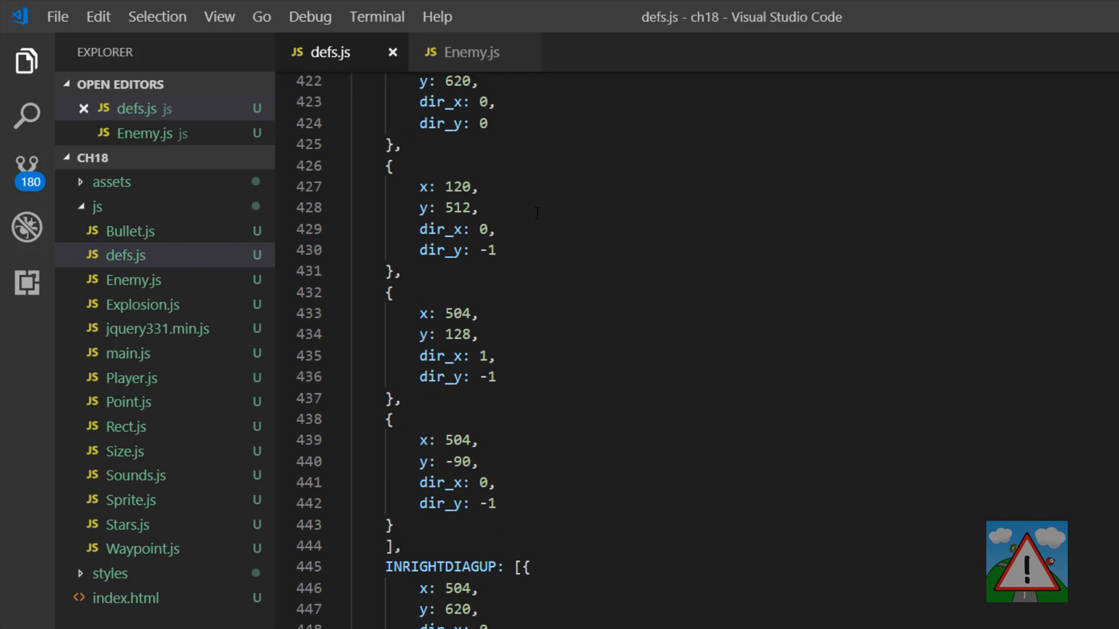
{"action": "scroll", "scroll_direction": "down", "scroll_amount": 3}
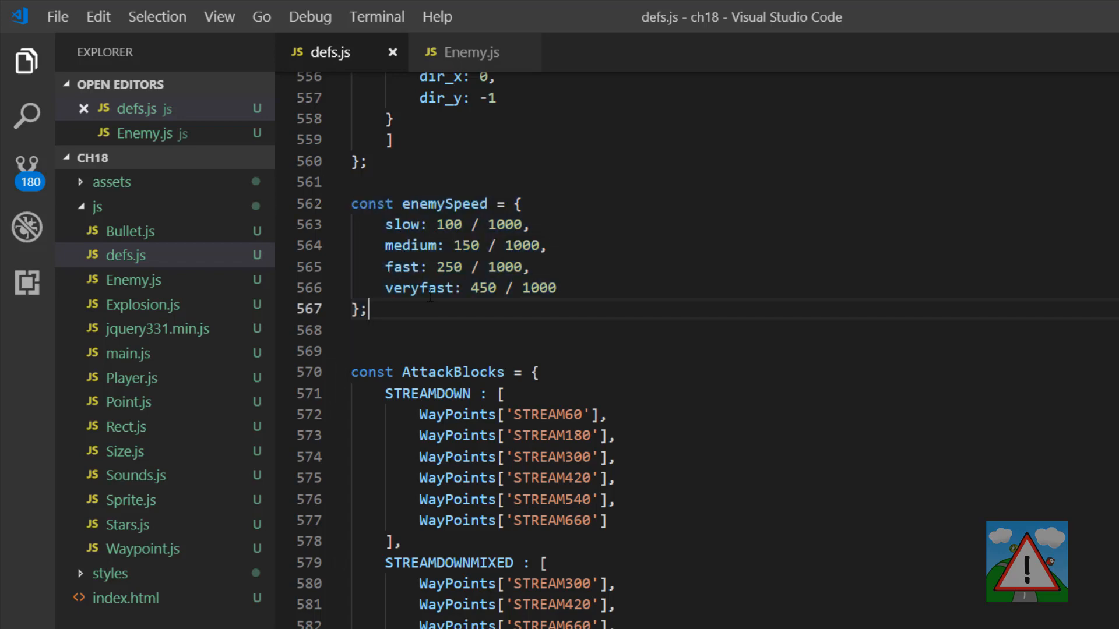
{"action": "scroll", "scroll_direction": "down", "scroll_amount": 3}
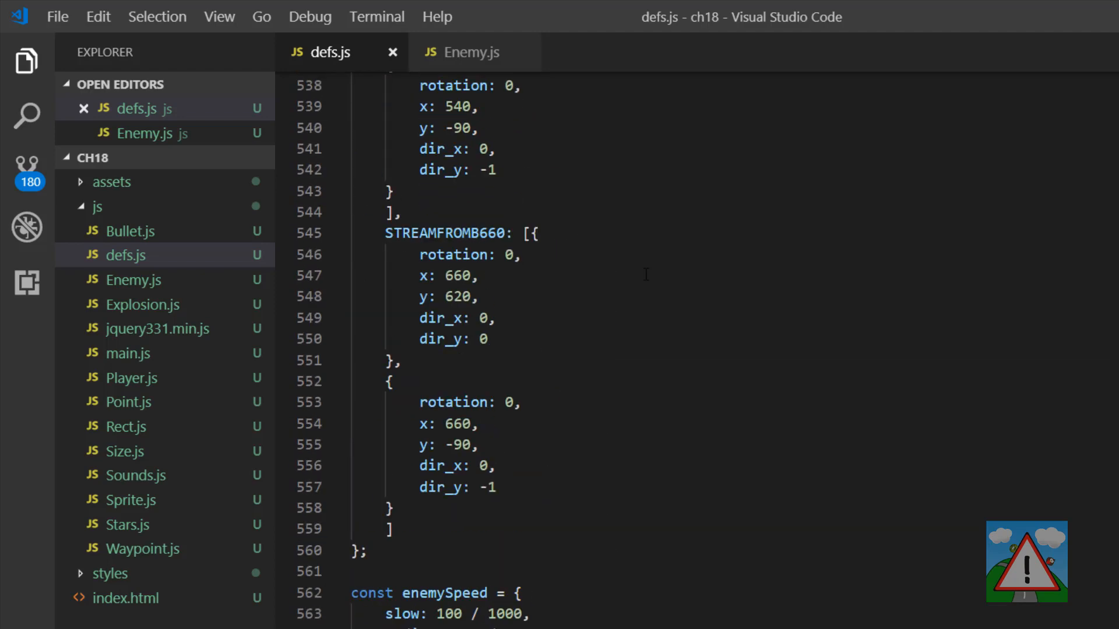
{"action": "scroll", "scroll_direction": "down", "scroll_amount": 3}
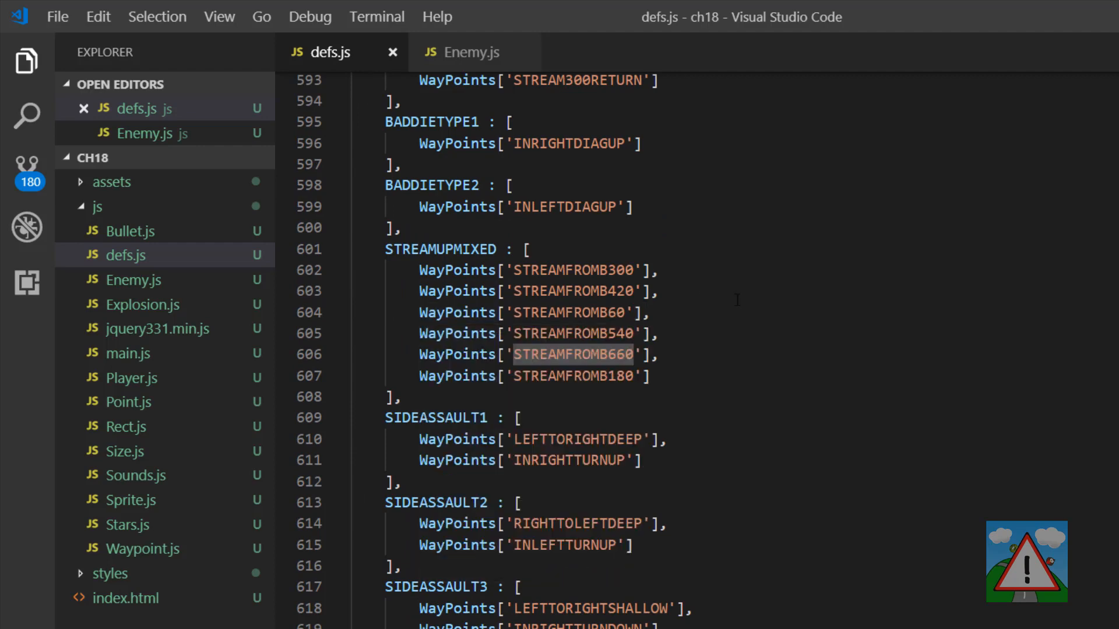
{"action": "scroll", "scroll_direction": "down", "scroll_amount": 3}
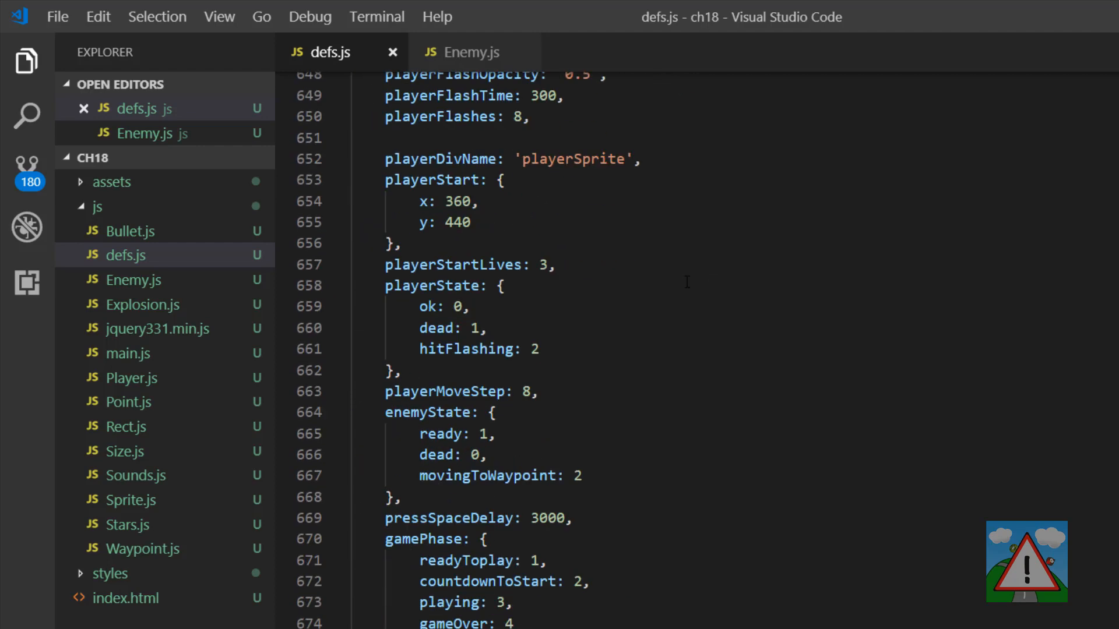
{"action": "scroll", "scroll_direction": "down", "scroll_amount": 3}
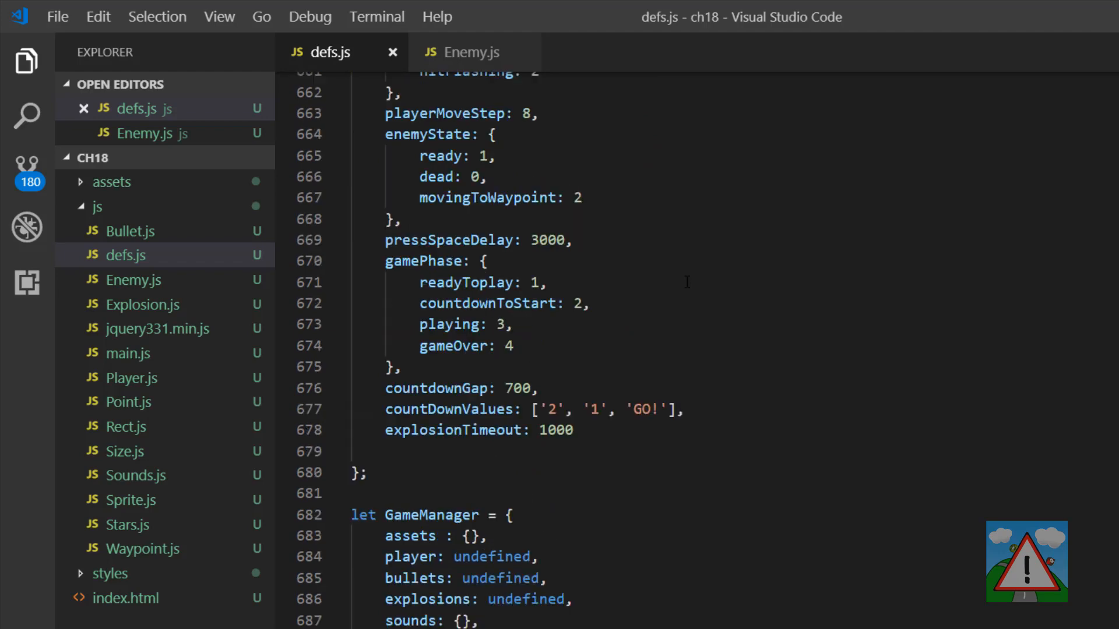
Step: Switch to Enemy.js and read through addEnemySequence, createSequence and setUpSequences
{"action": "left_click", "coordinate": [468, 52]}
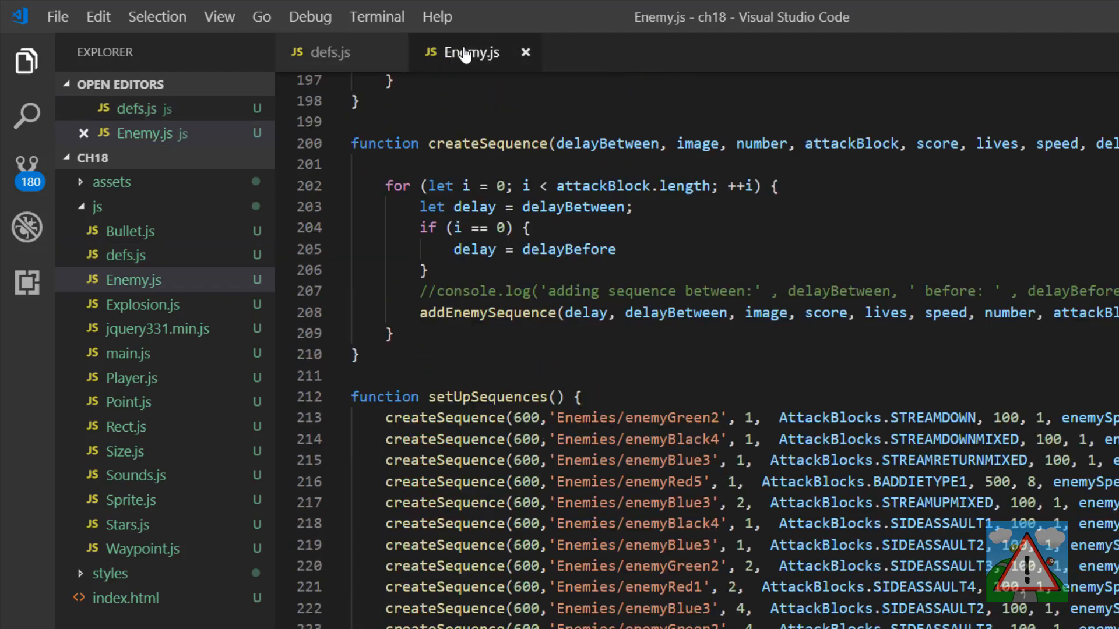
{"action": "scroll", "scroll_direction": "down", "scroll_amount": 3}
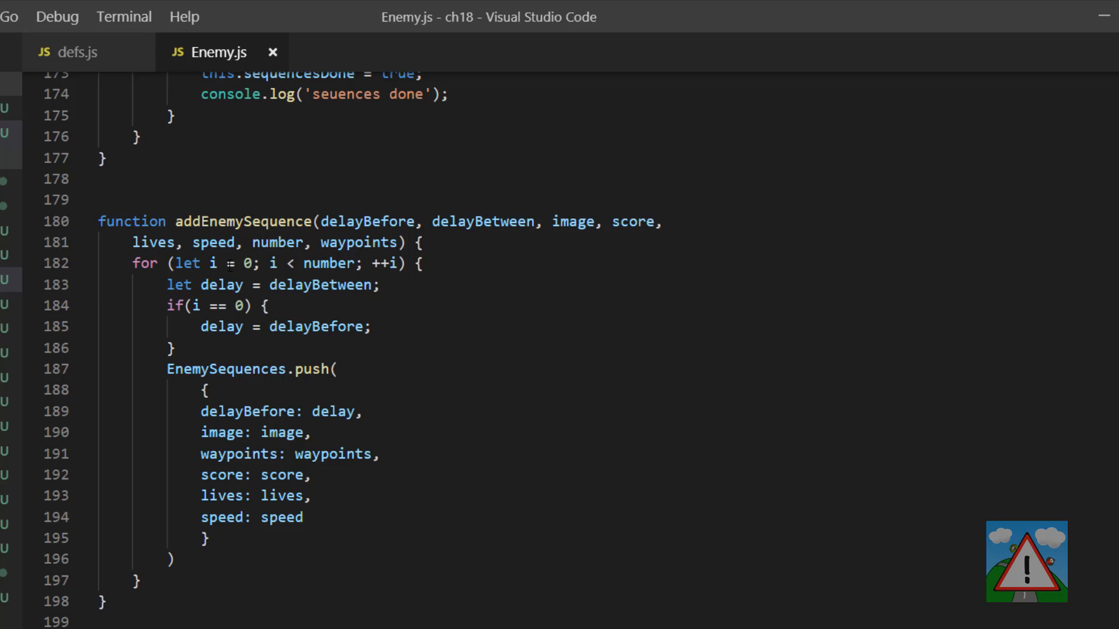
{"action": "scroll", "scroll_direction": "down", "scroll_amount": 3}
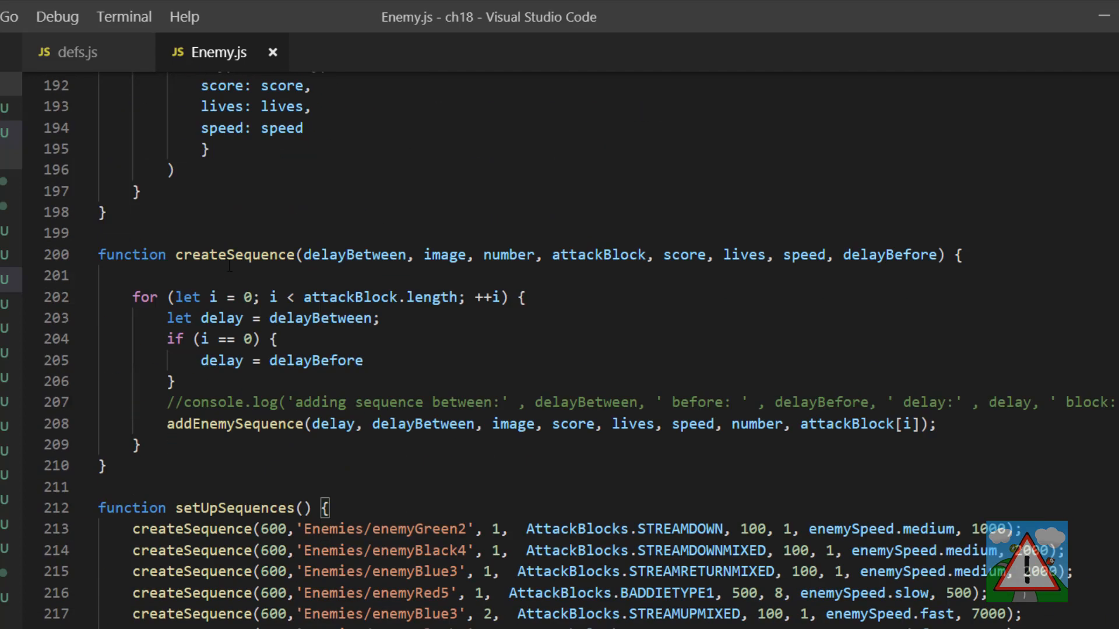
{"action": "scroll", "scroll_direction": "down", "scroll_amount": 3}
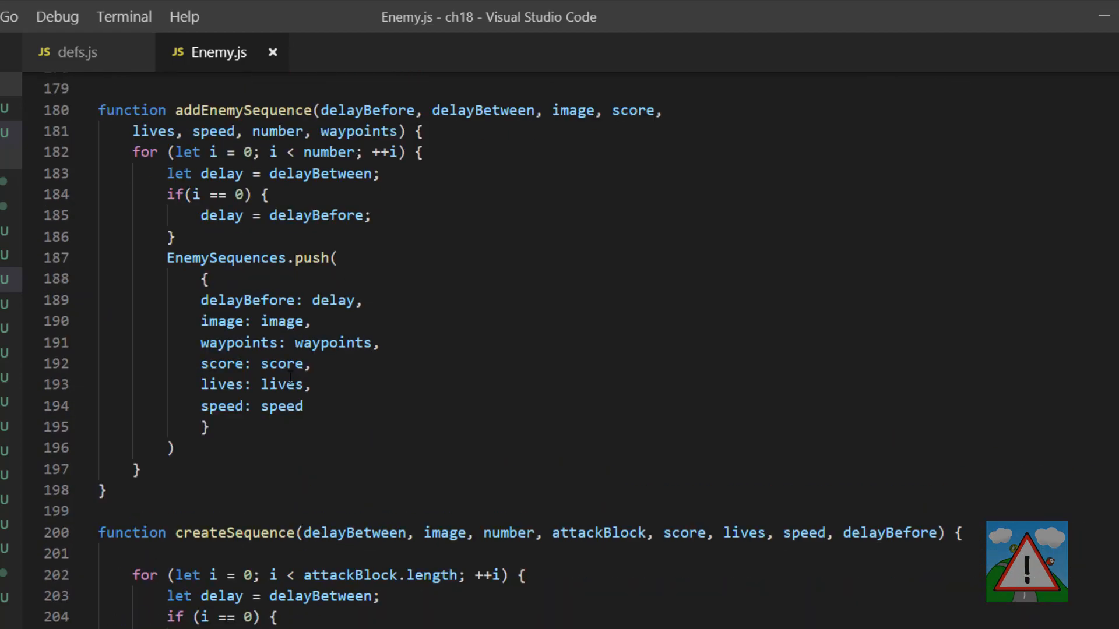
{"action": "scroll", "scroll_direction": "down", "scroll_amount": 3}
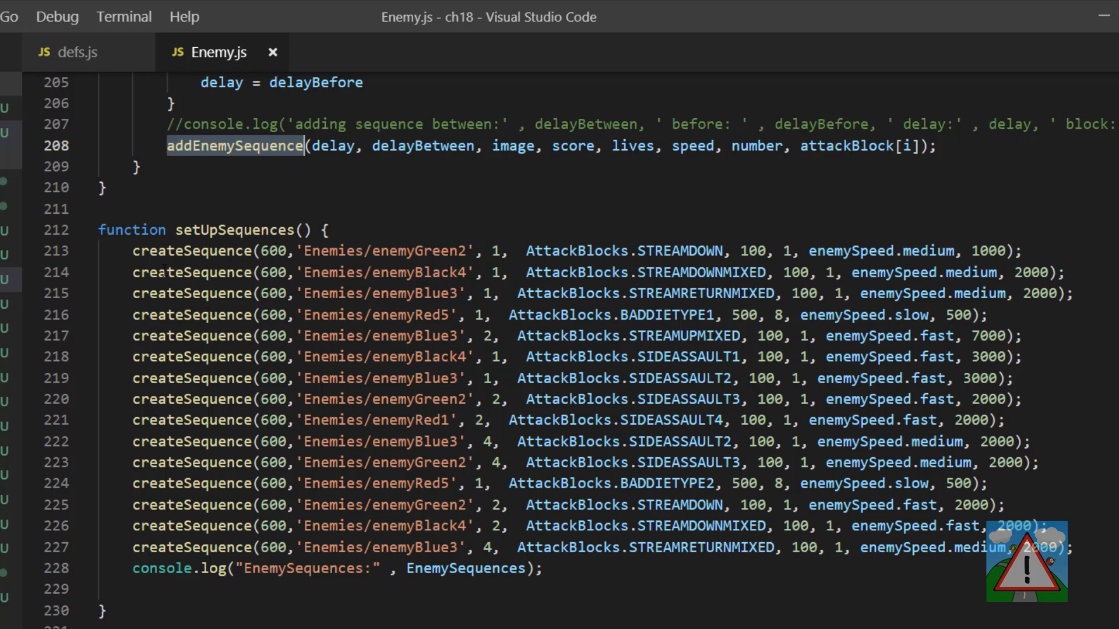
Step: Highlight a block of the setUpSequences enemy-wave code in Enemy.js
{"action": "left_click_drag", "start_coordinate": [131, 250], "coordinate": [585, 548]}
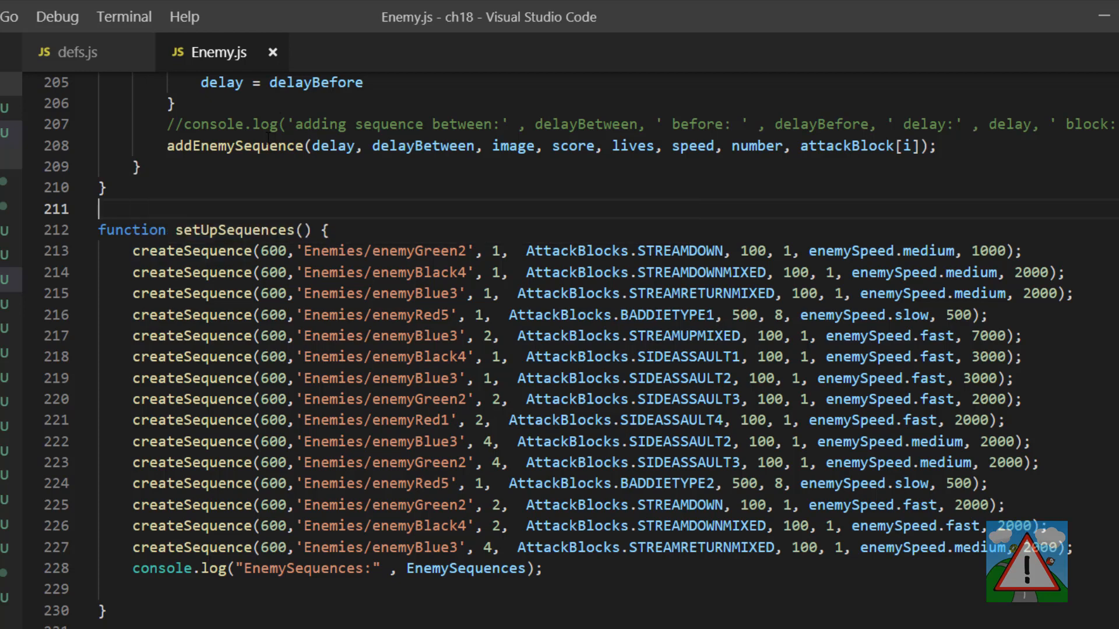
{"action": "mouse_move", "coordinate": [264, 142]}
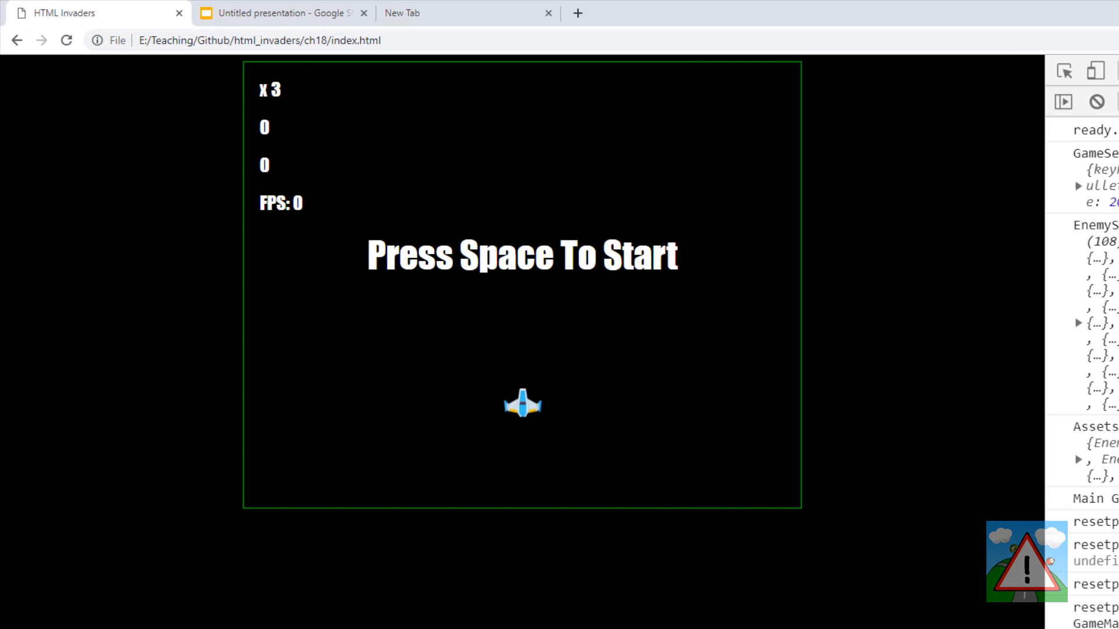
Step: Start the HTML Invaders game with Space, then return to Enemy.js and scroll setUpSequences
{"action": "key", "text": "space"}
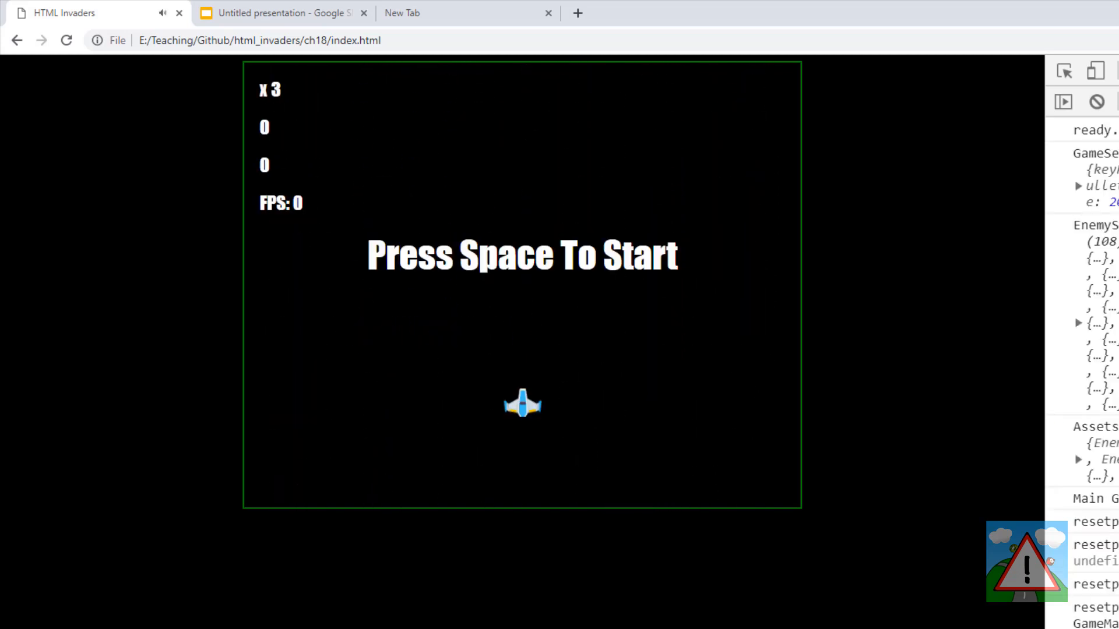
{"action": "mouse_move", "coordinate": [434, 187]}
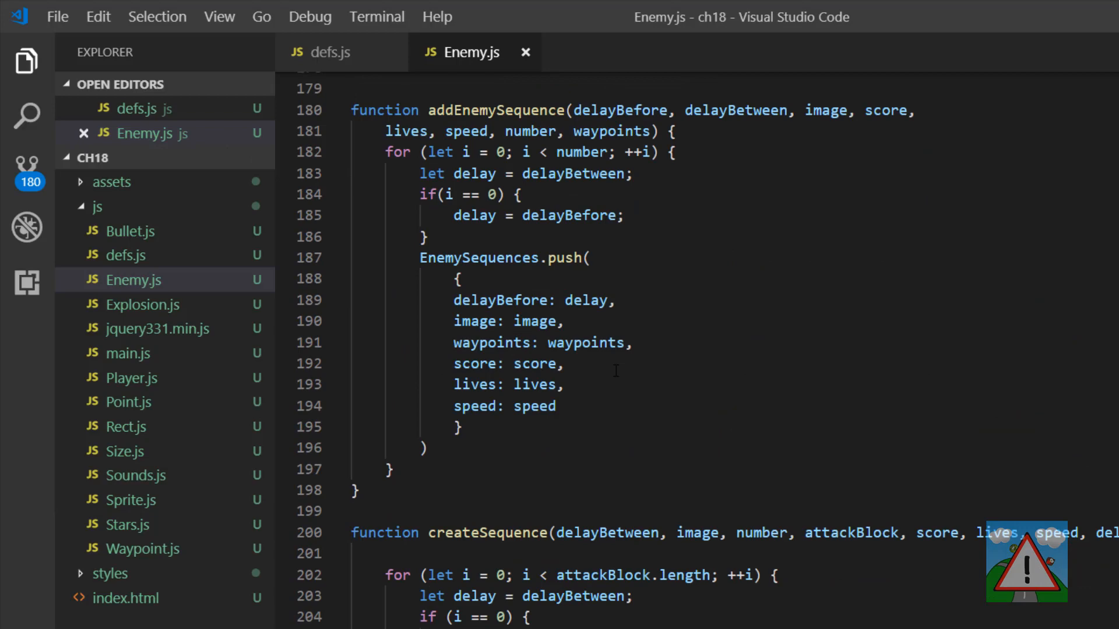
{"action": "scroll", "scroll_direction": "down", "scroll_amount": 3}
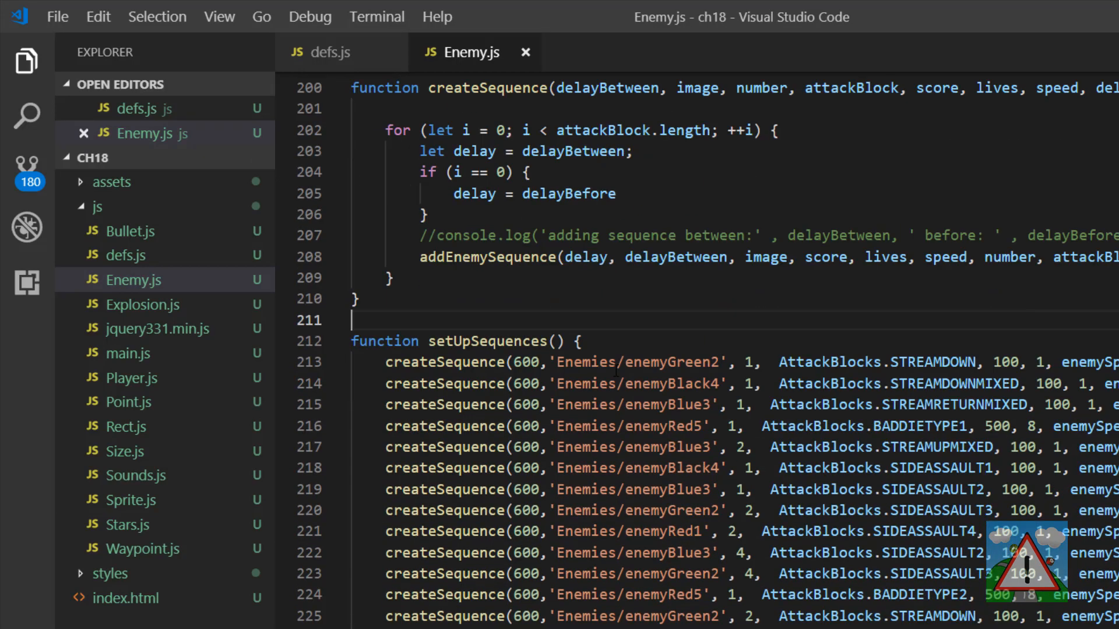